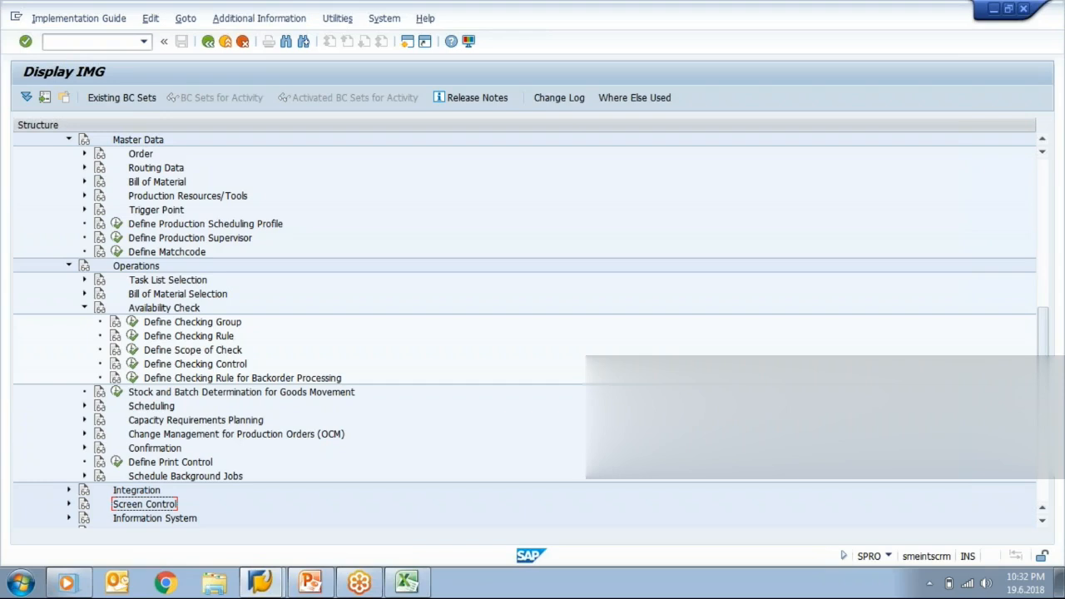
{"action": "mouse_move", "coordinate": [138, 362]}
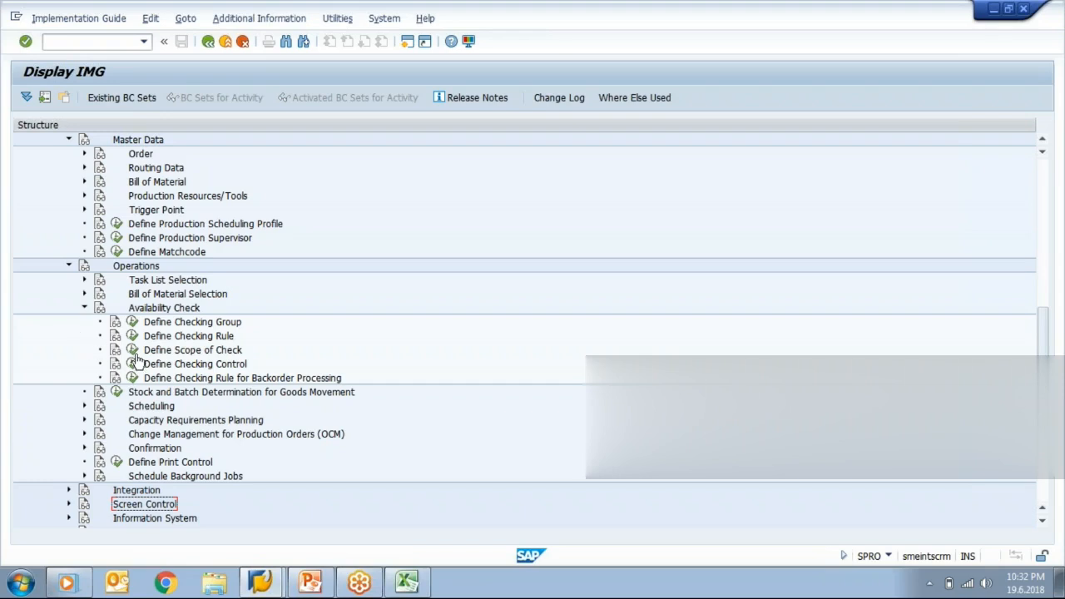
Open the availability check control details for checking group 01 with checking rule 01.
{"action": "double_click", "coordinate": [193, 363]}
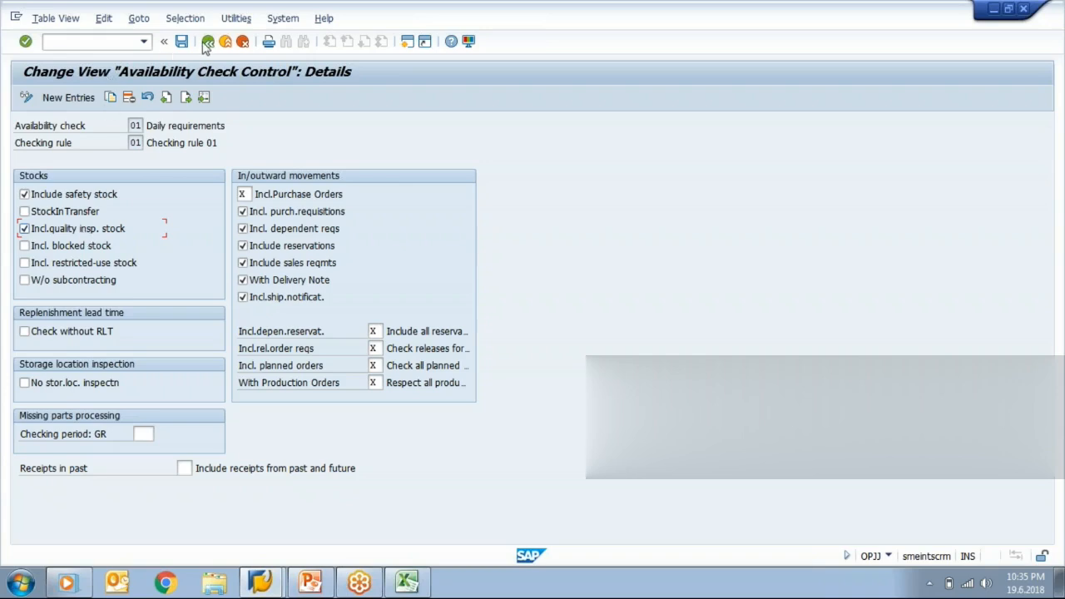
Go back and answer the 'Save the changes first?' prompt to reach the Display IMG tree.
{"action": "left_click", "coordinate": [208, 42]}
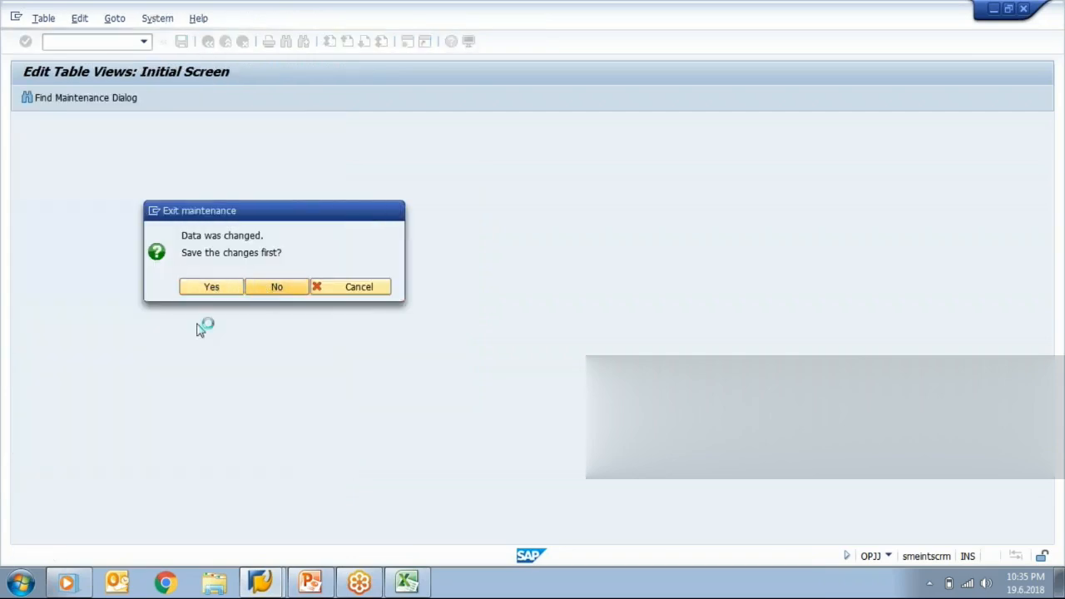
{"action": "left_click", "coordinate": [276, 286]}
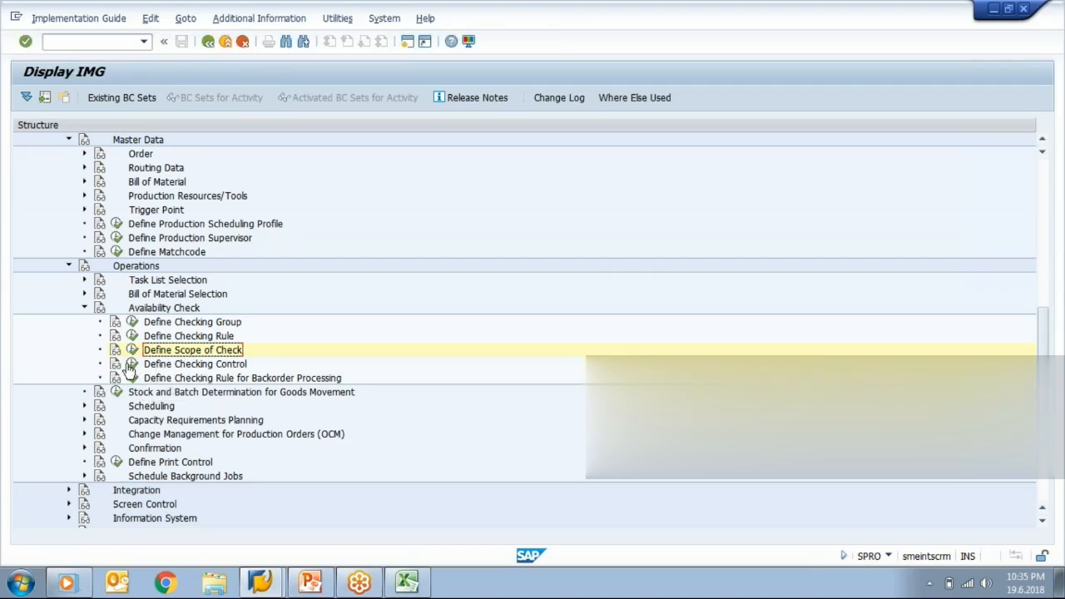